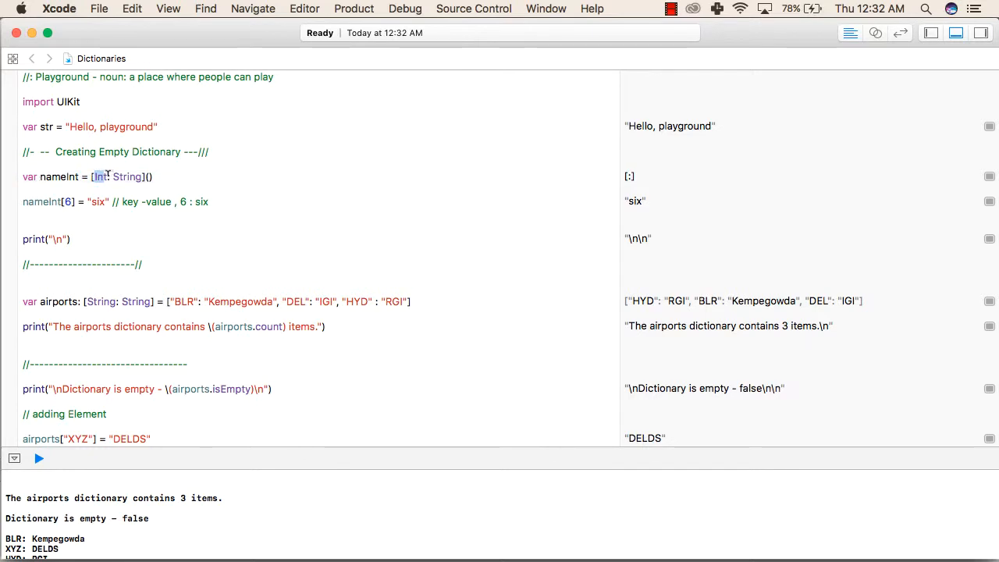
double_click(126, 177)
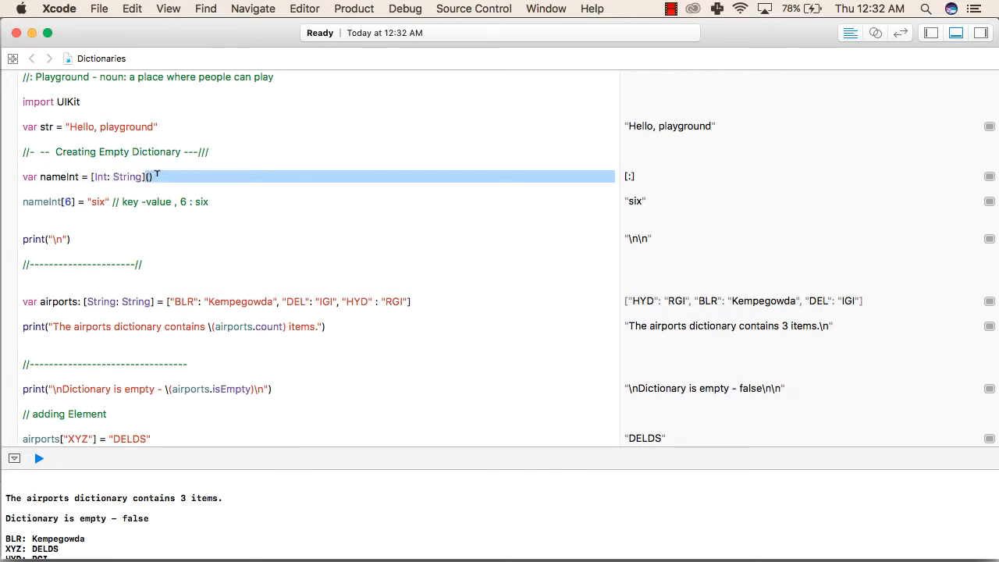
triple_click(85, 177)
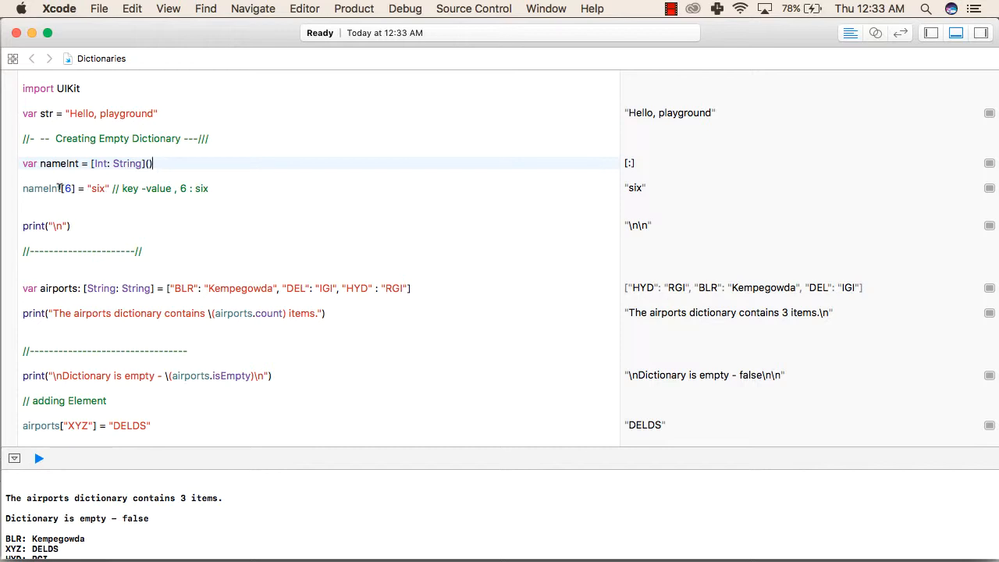
double_click(39, 188)
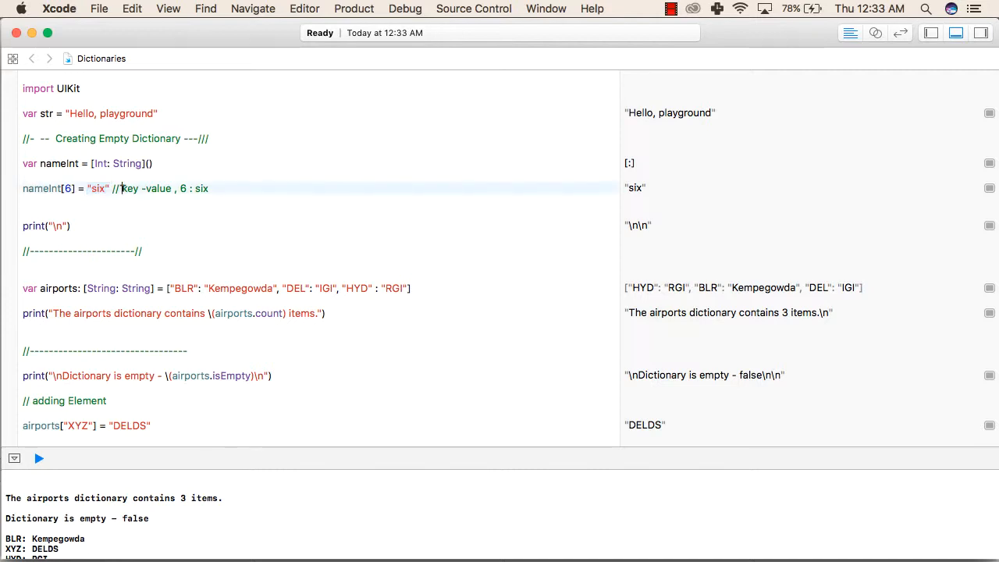
double_click(147, 187)
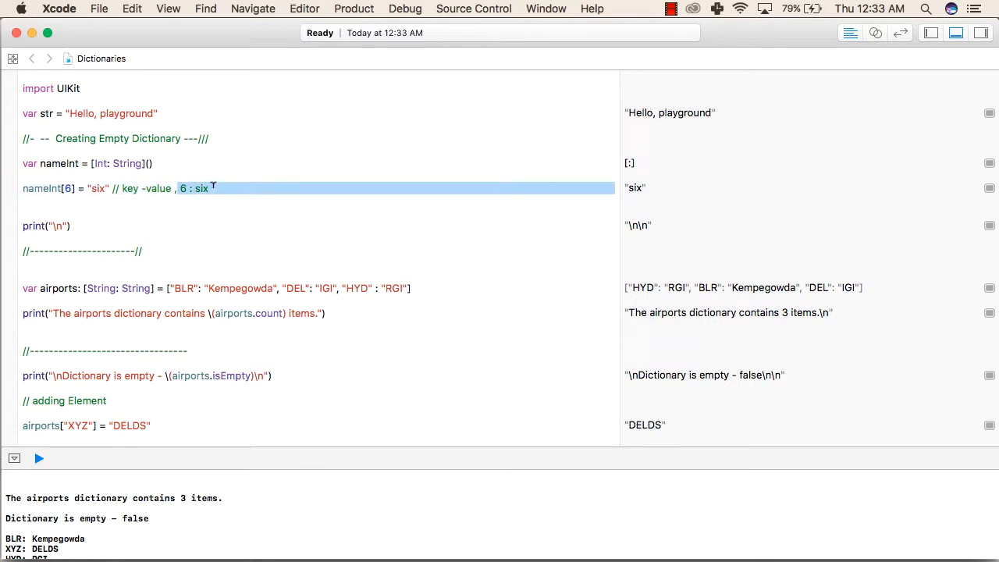
click(181, 188)
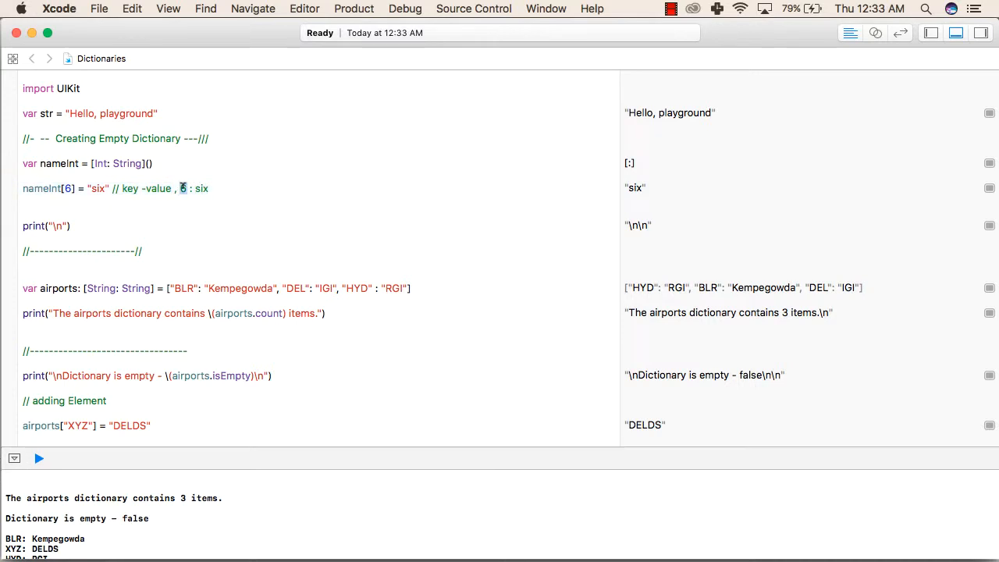
double_click(202, 187)
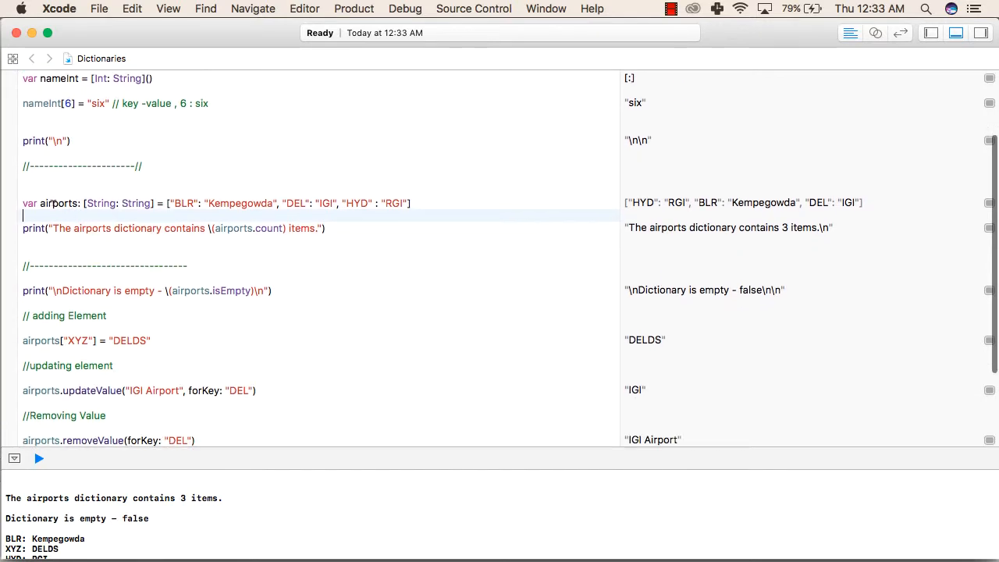
double_click(56, 203)
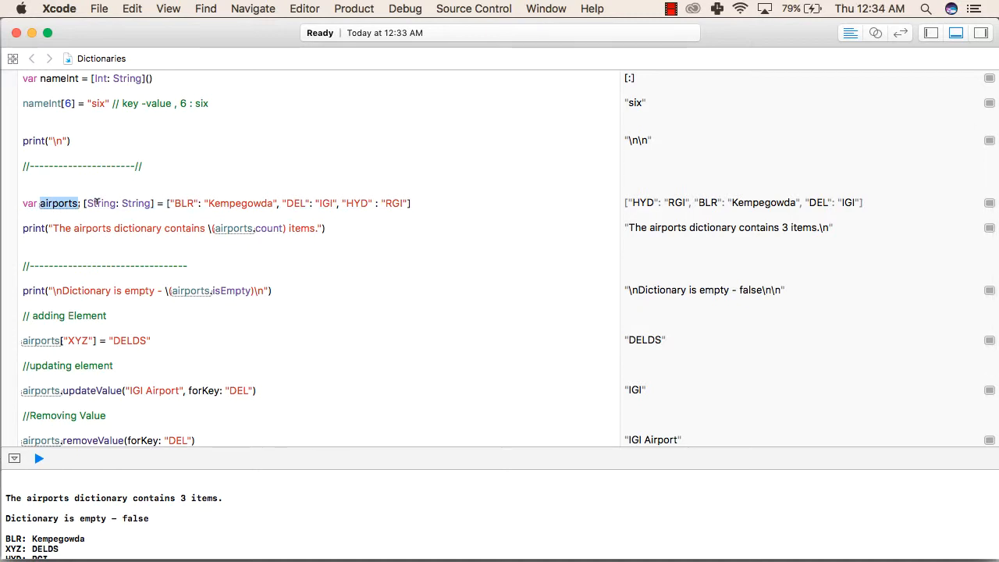
double_click(137, 203)
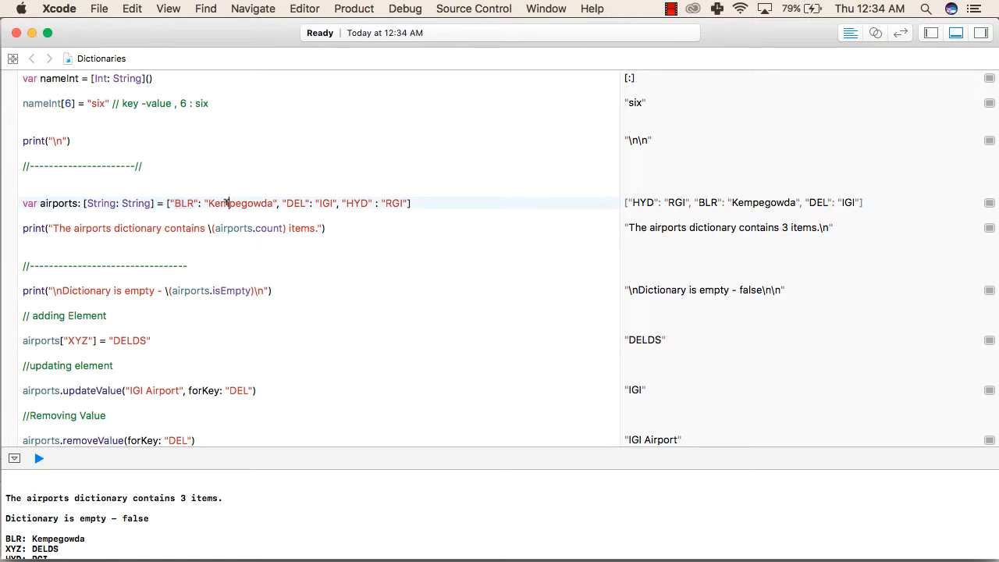
double_click(240, 203)
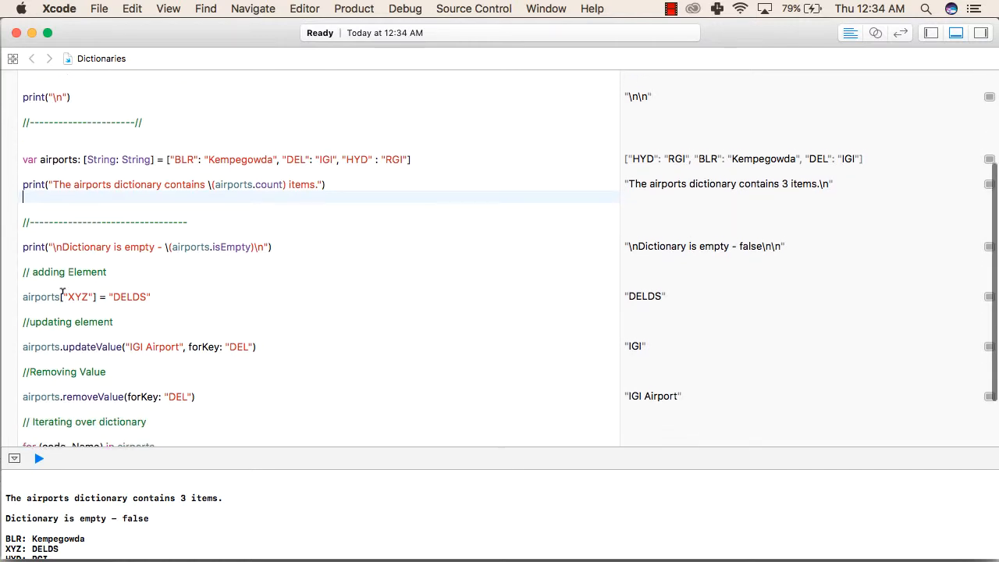
scroll(down, 3)
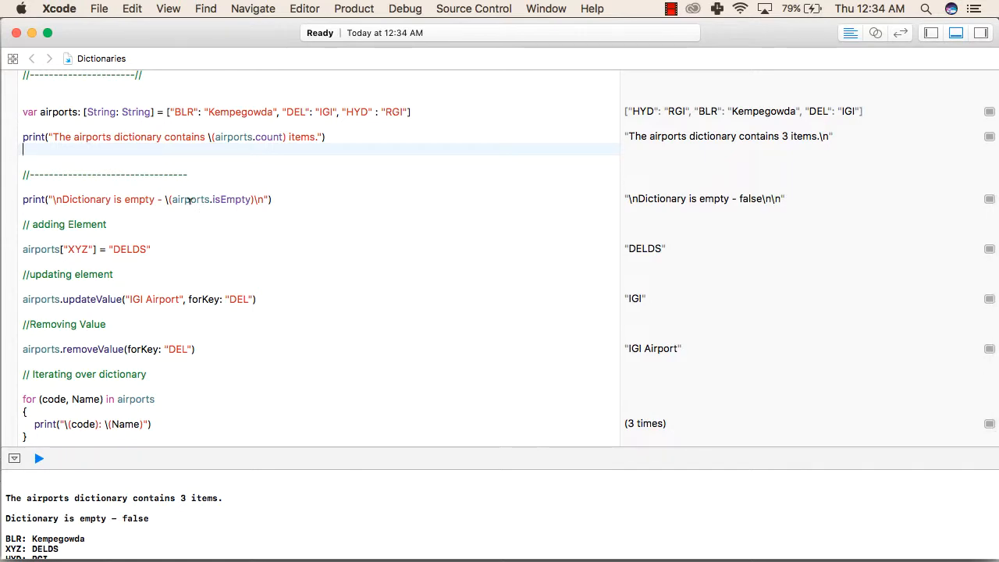
double_click(228, 199)
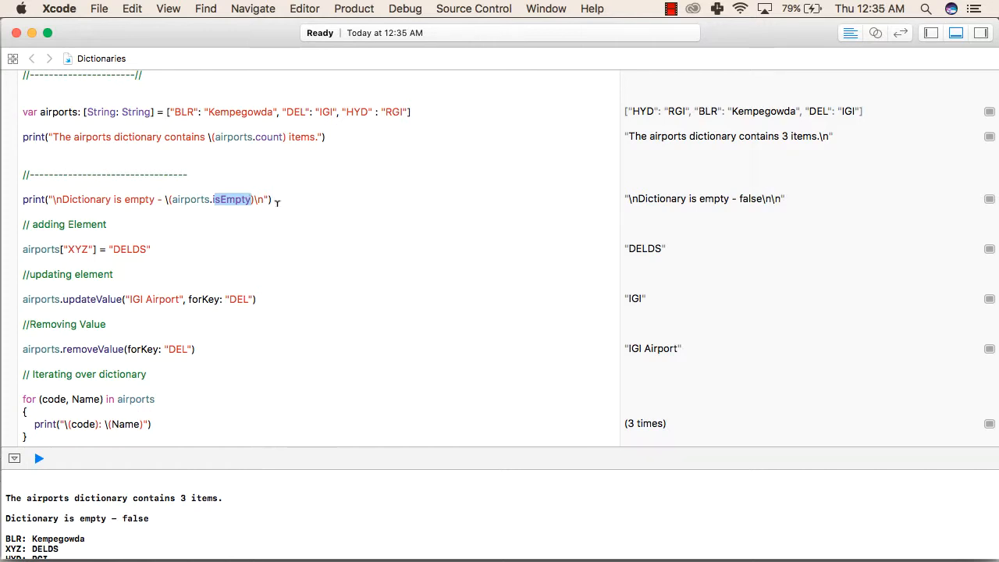
mouse_move(643, 199)
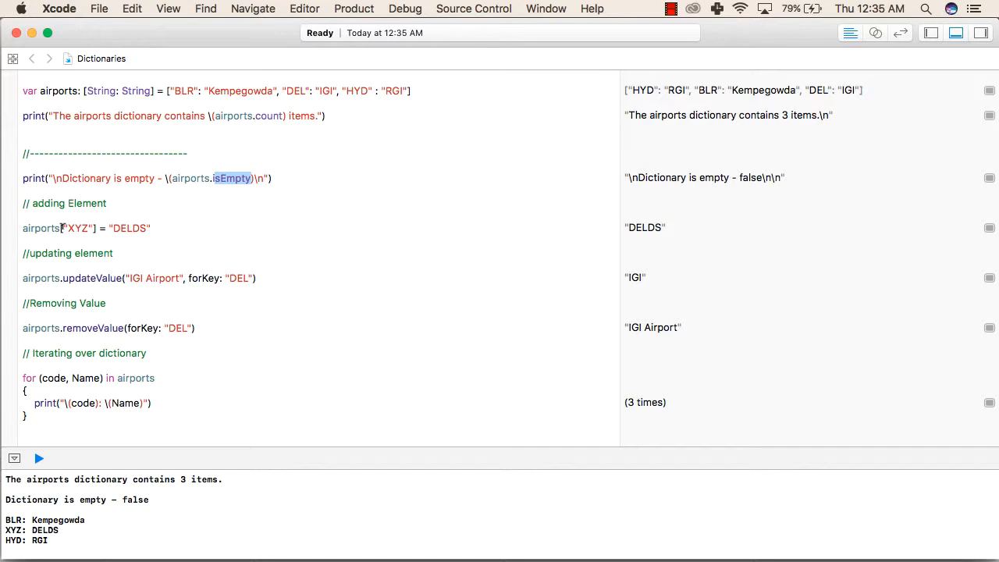
double_click(75, 228)
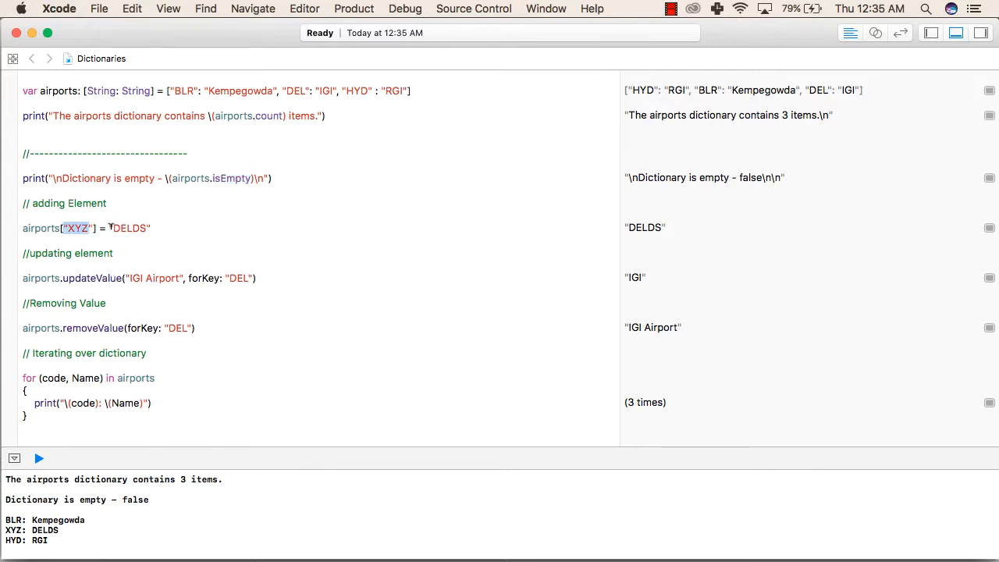
click(113, 253)
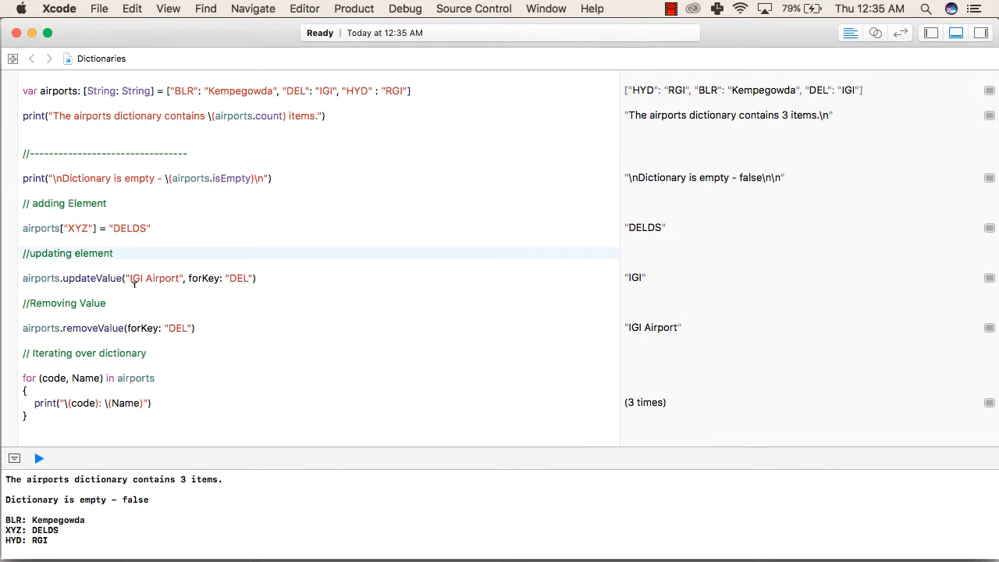
double_click(154, 278)
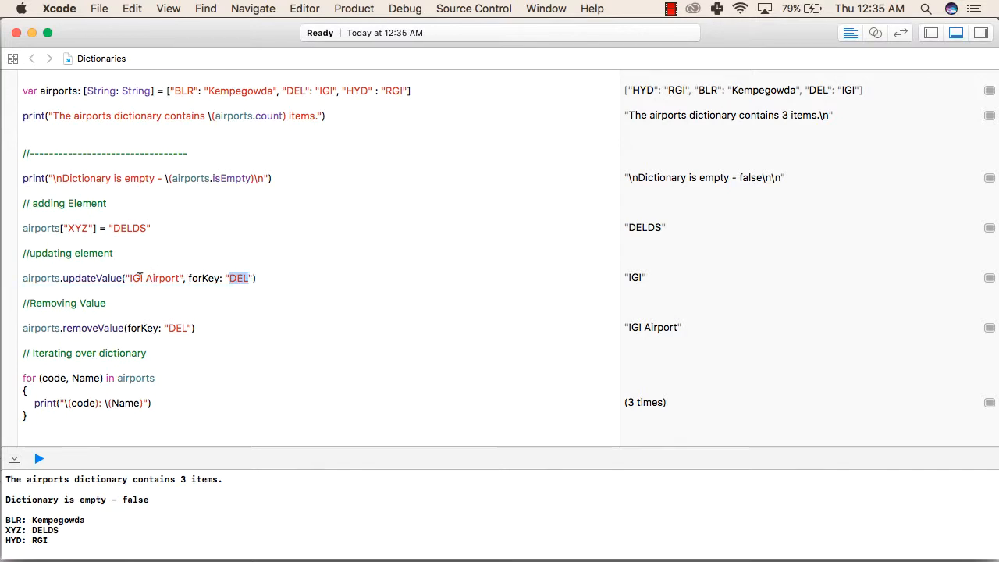
double_click(153, 277)
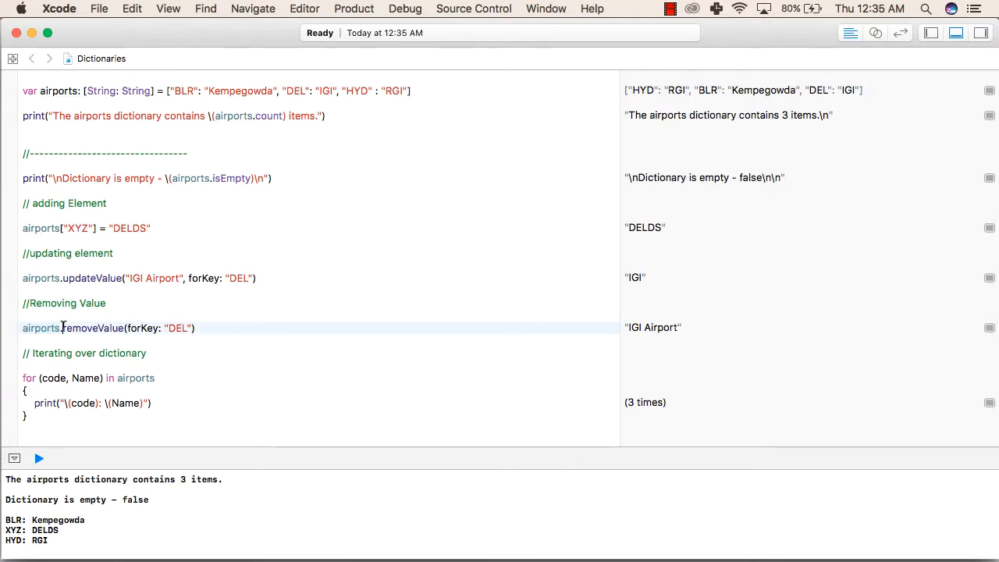
double_click(91, 328)
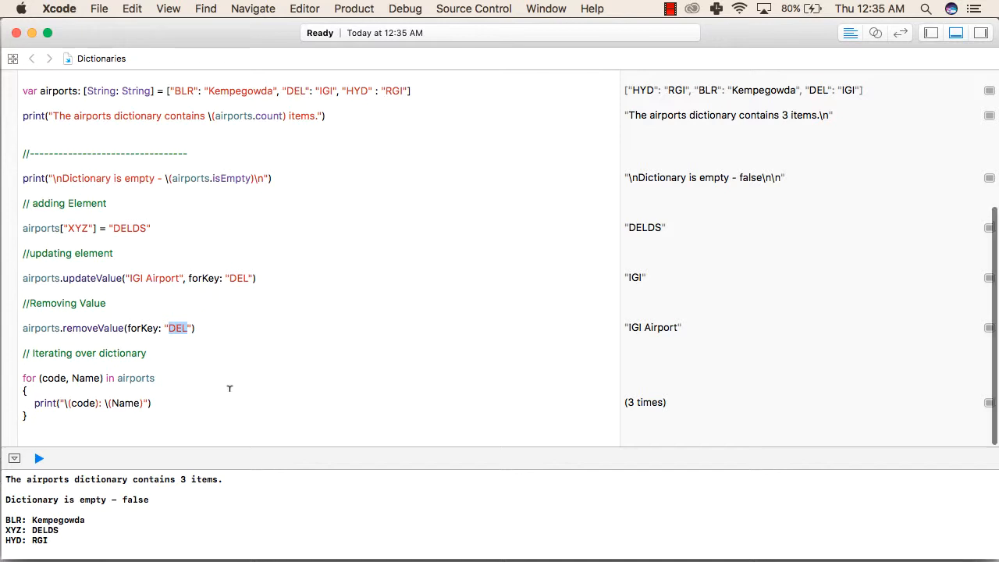
mouse_move(243, 328)
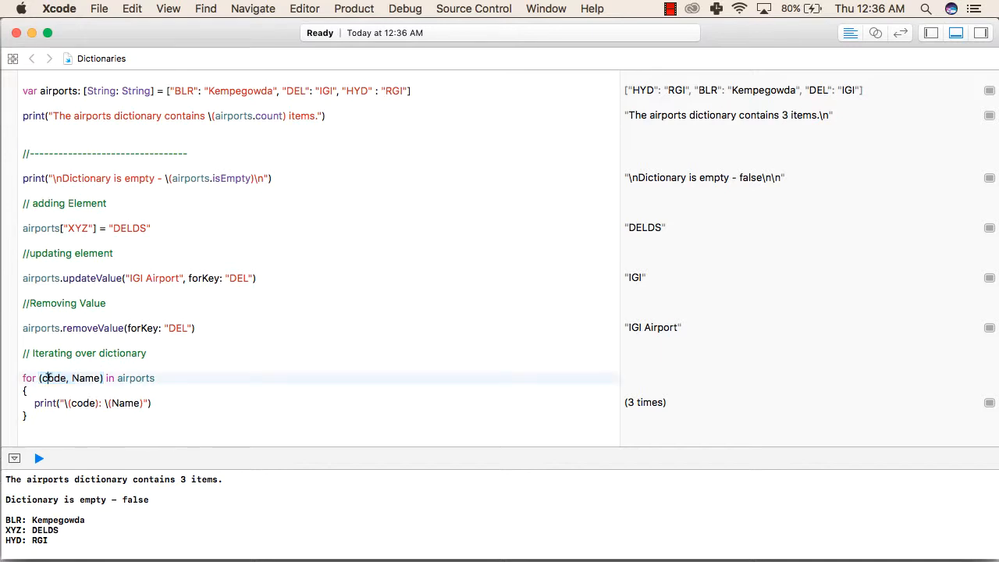
double_click(84, 377)
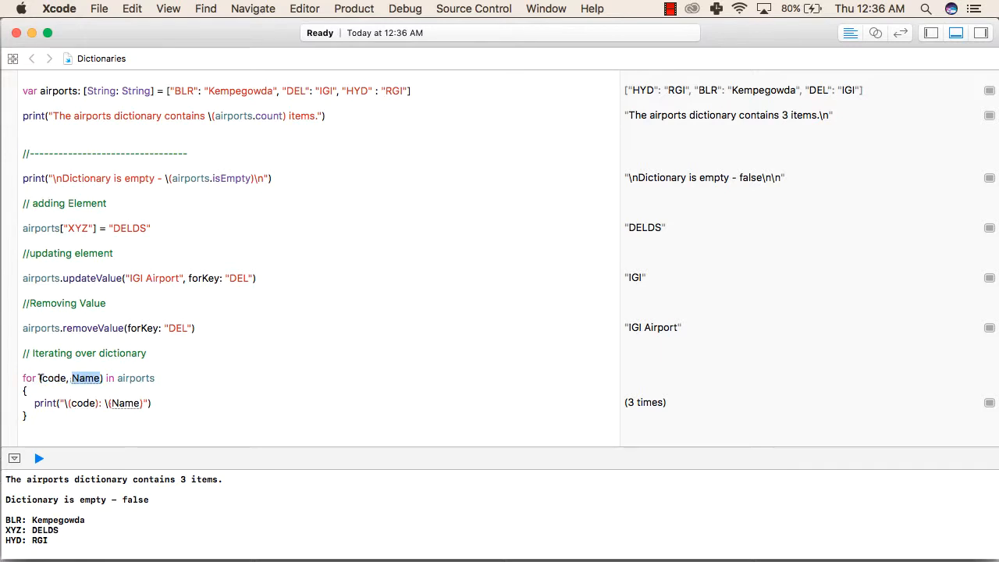
double_click(69, 378)
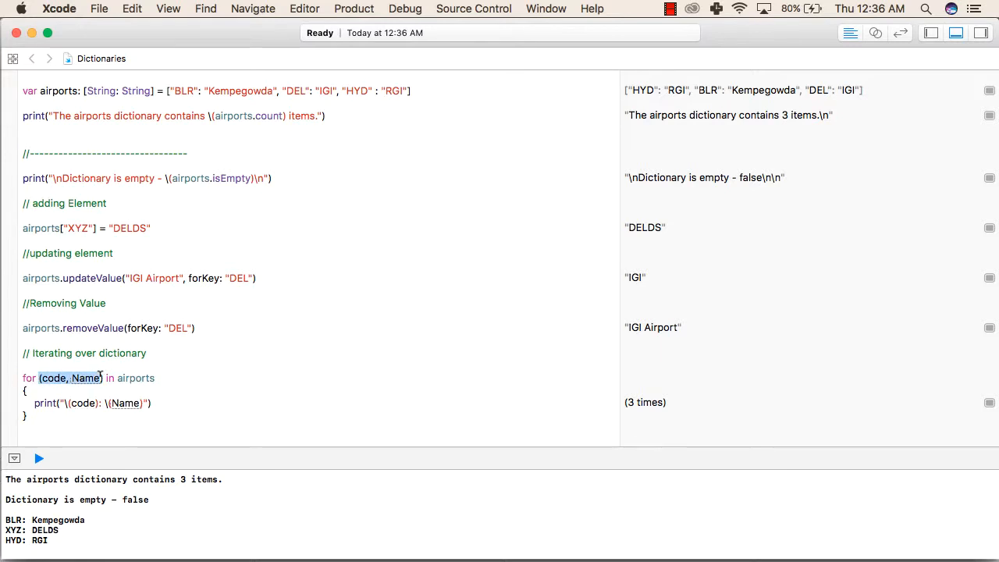
click(157, 378)
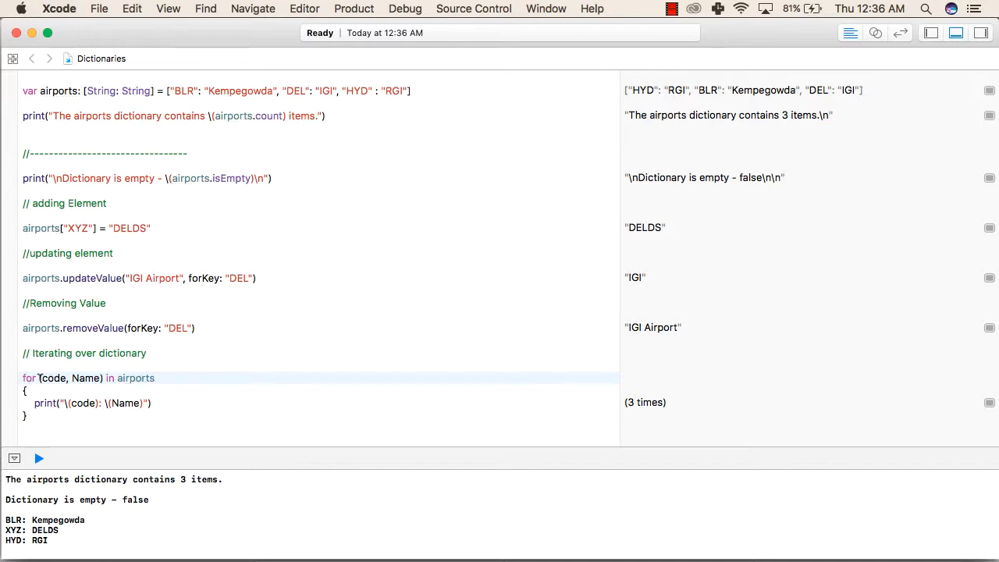
double_click(70, 377)
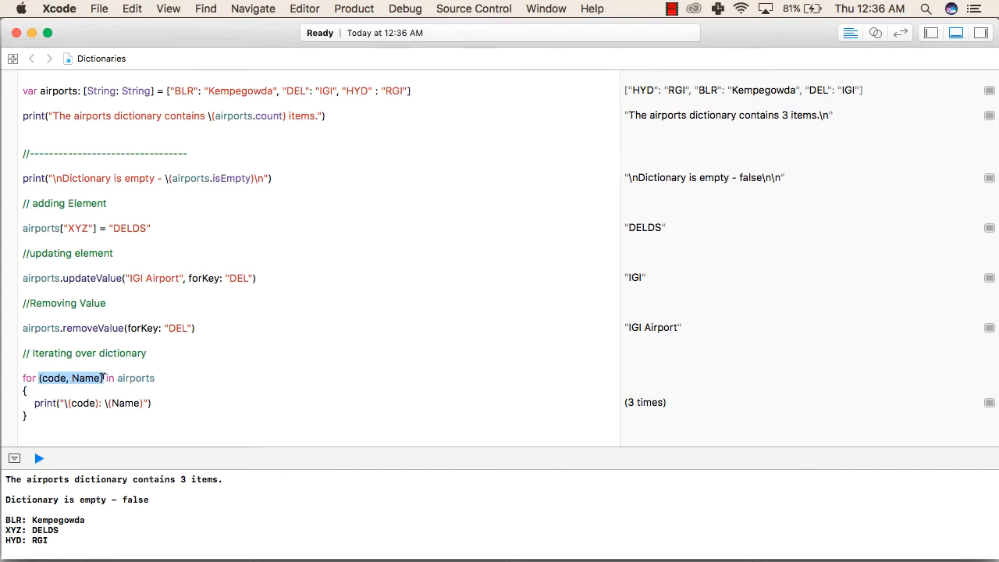
click(86, 378)
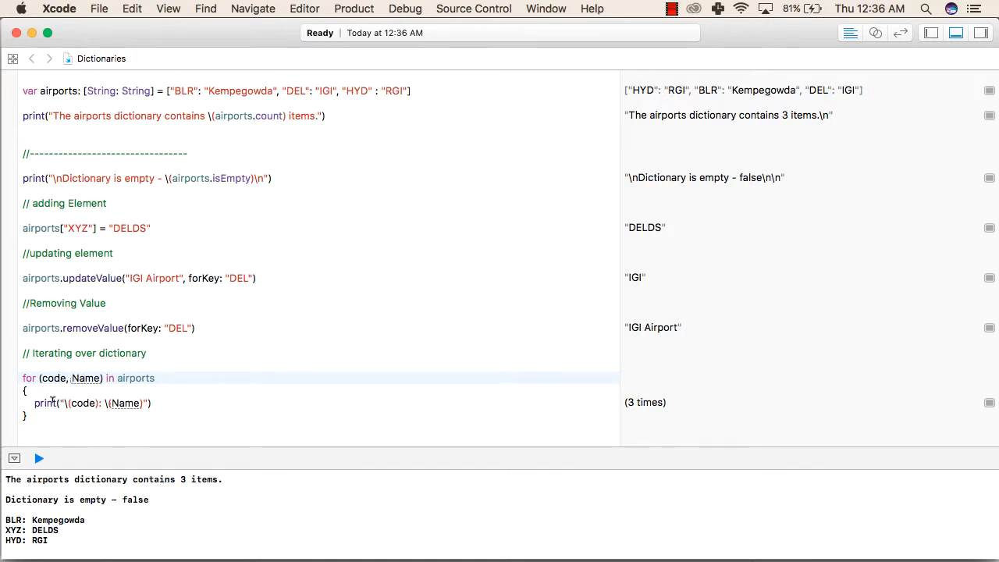
triple_click(78, 403)
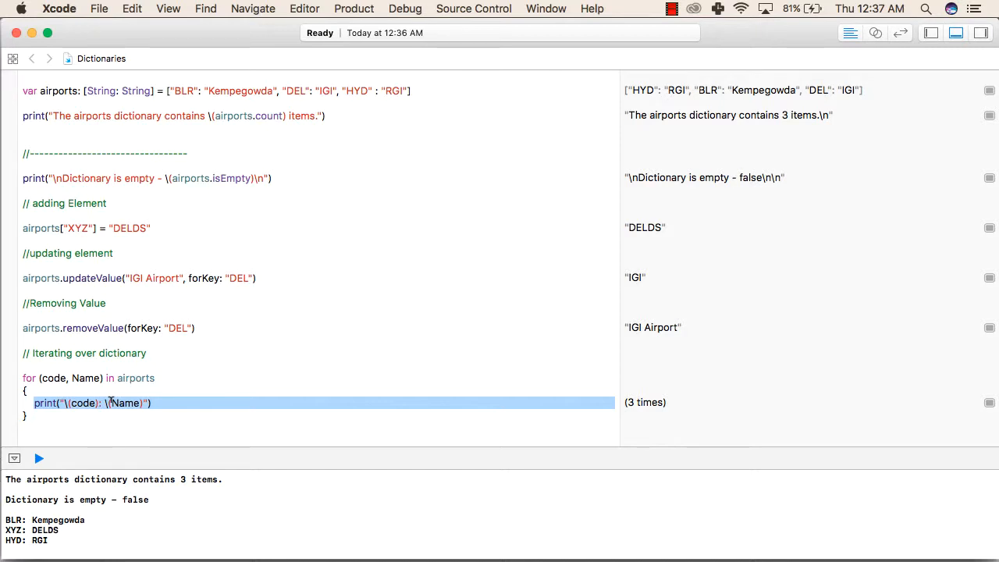
double_click(134, 377)
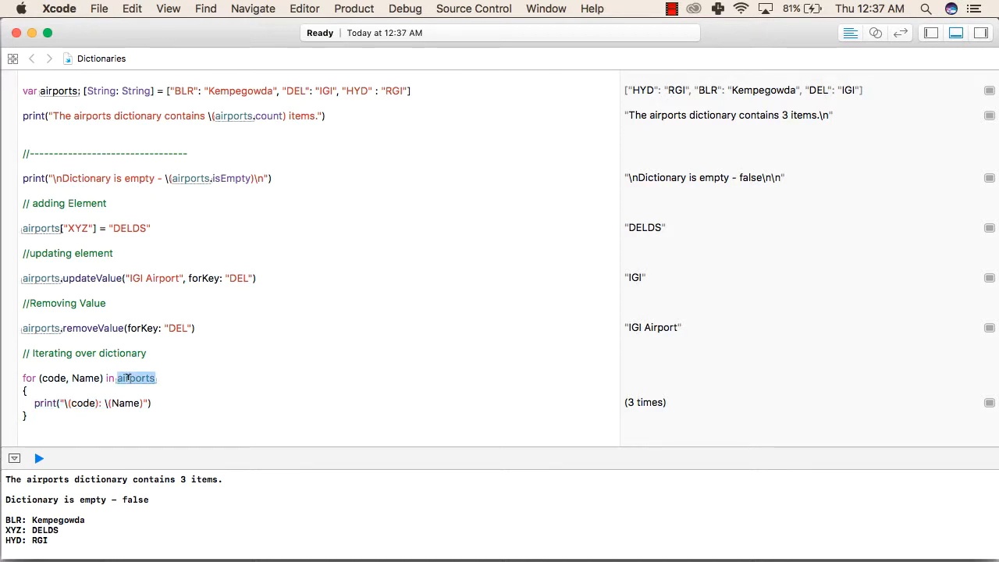